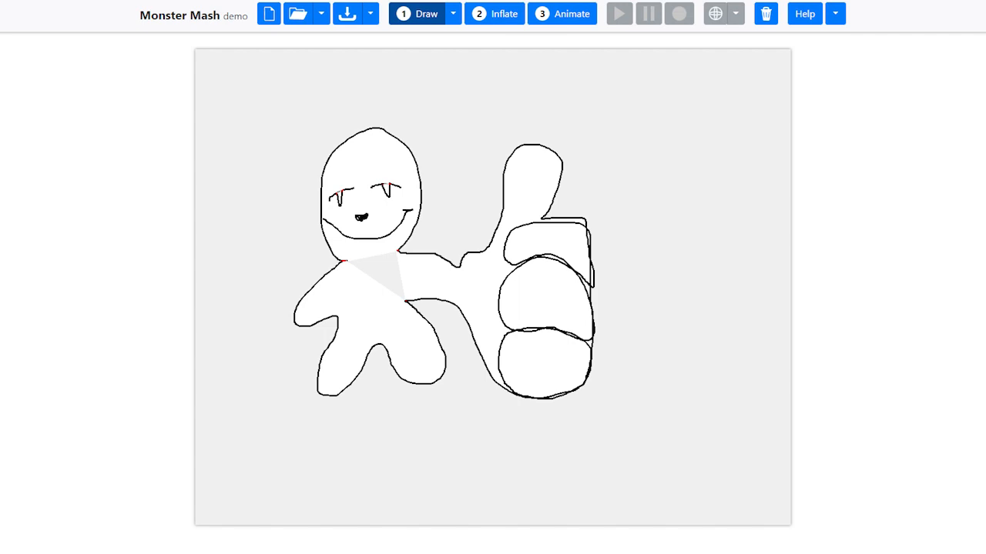
# - Switch to Blender showing the sculpted head with mouth and smile shape keys at zero
pyautogui.click(495, 14)
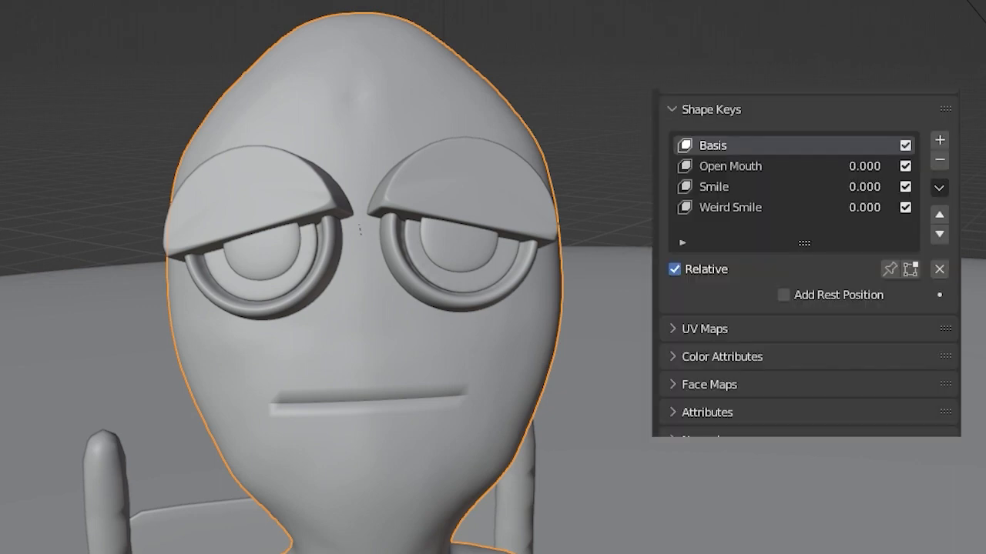
pyautogui.click(730, 166)
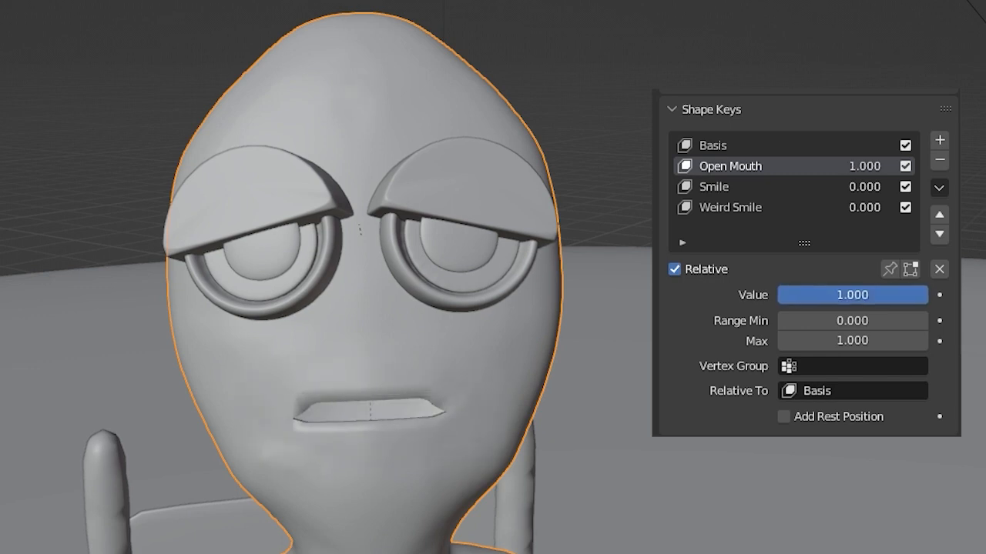
pyautogui.click(714, 187)
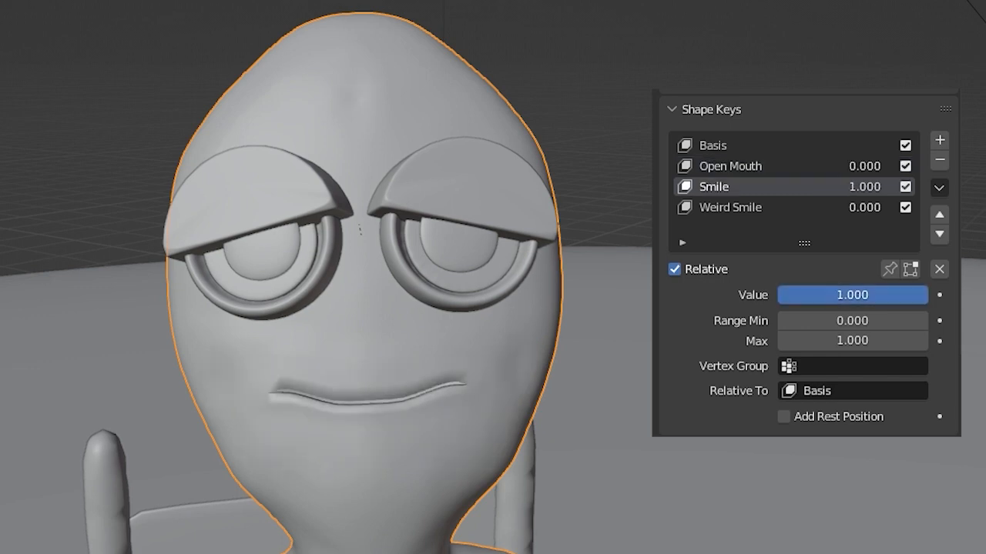
pyautogui.moveTo(852, 296); pyautogui.dragTo(770, 295)
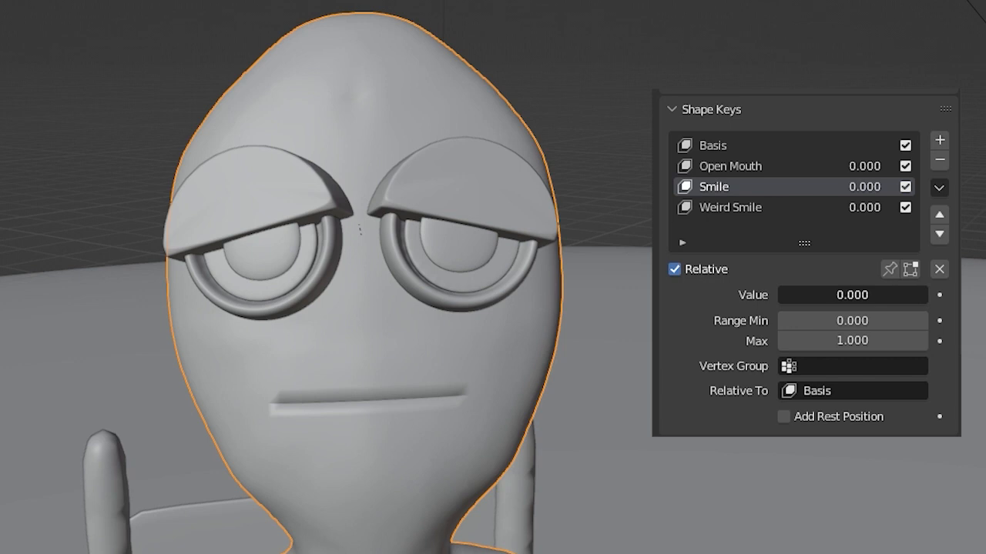
pyautogui.click(731, 206)
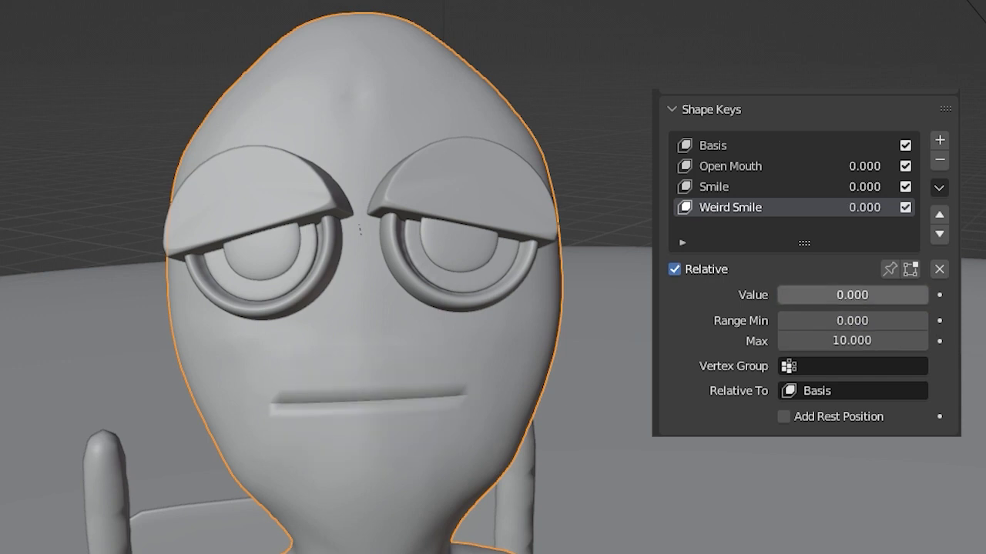
pyautogui.moveTo(809, 294); pyautogui.dragTo(863, 294)
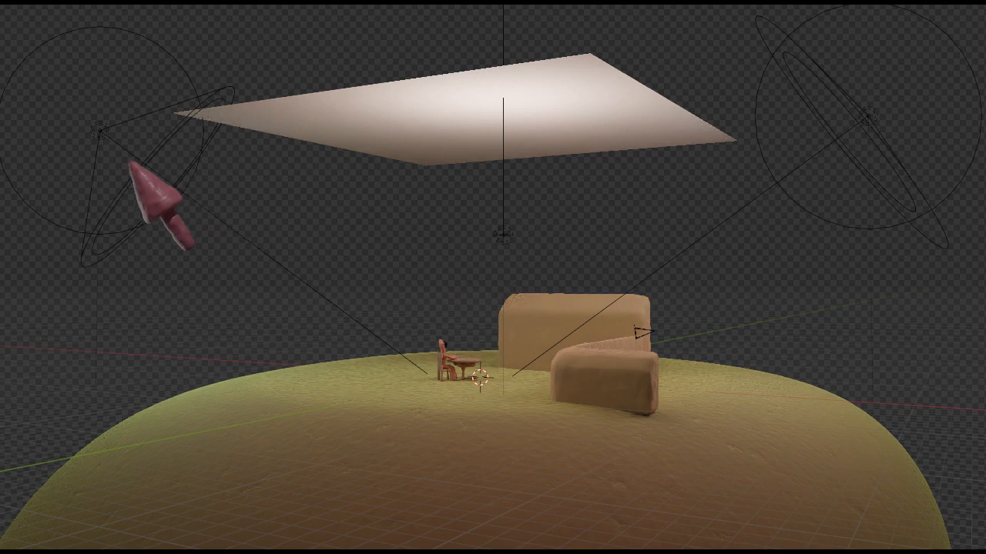
# - Drag the pink cone light toward the small figure on the clay hill
pyautogui.moveTo(161, 208); pyautogui.dragTo(315, 239)
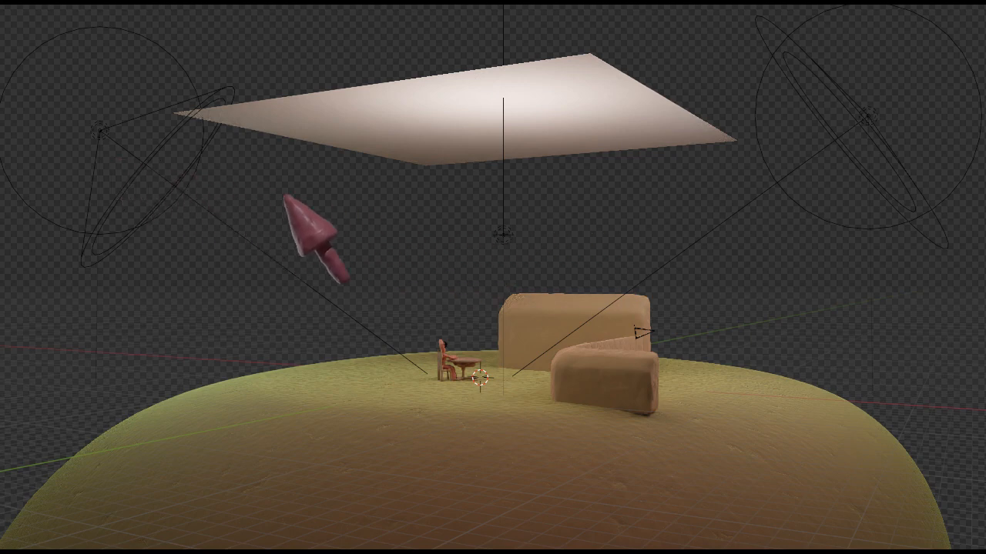